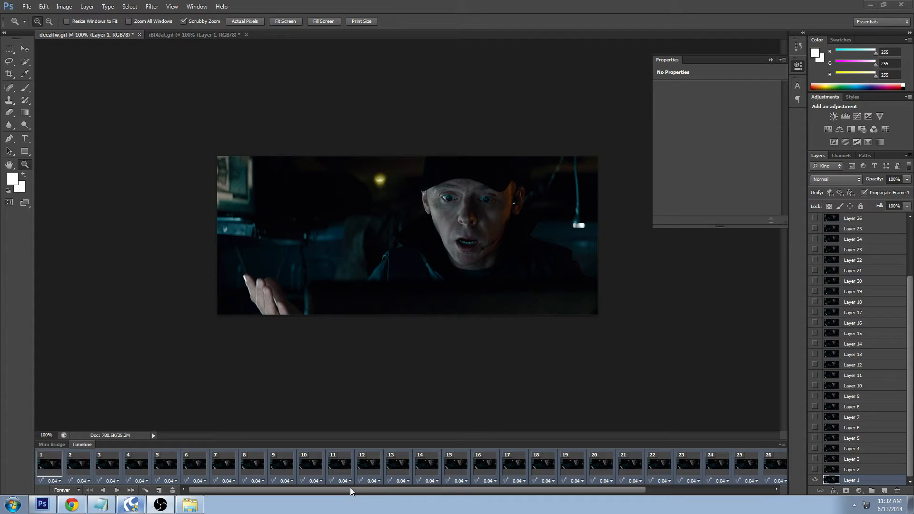
{"action": "mouse_move", "coordinate": [320, 411]}
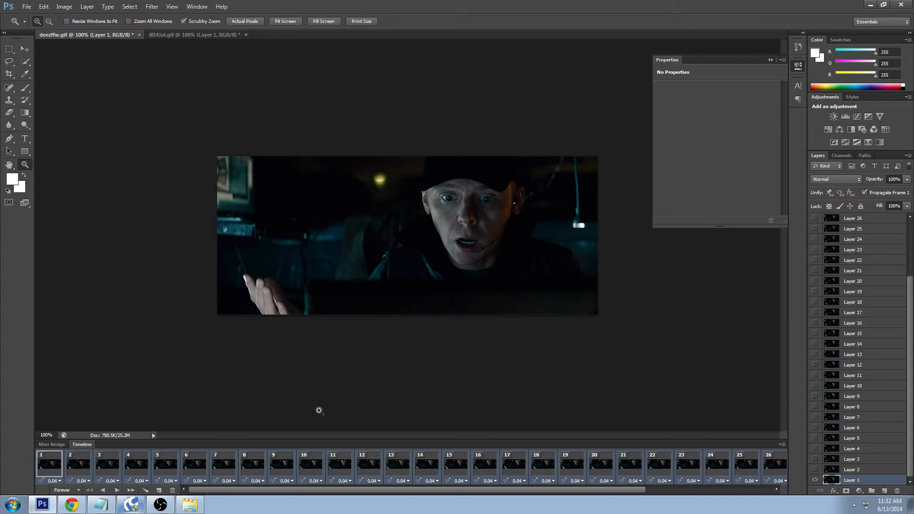
{"action": "mouse_move", "coordinate": [223, 81]}
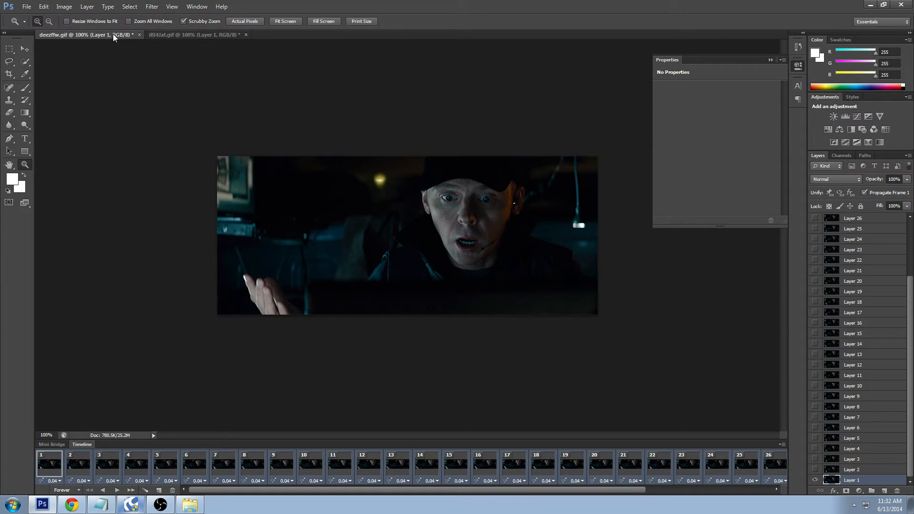
Step: Switch between the two GIF documents and scroll the timeline to review them
{"action": "left_click", "coordinate": [198, 35]}
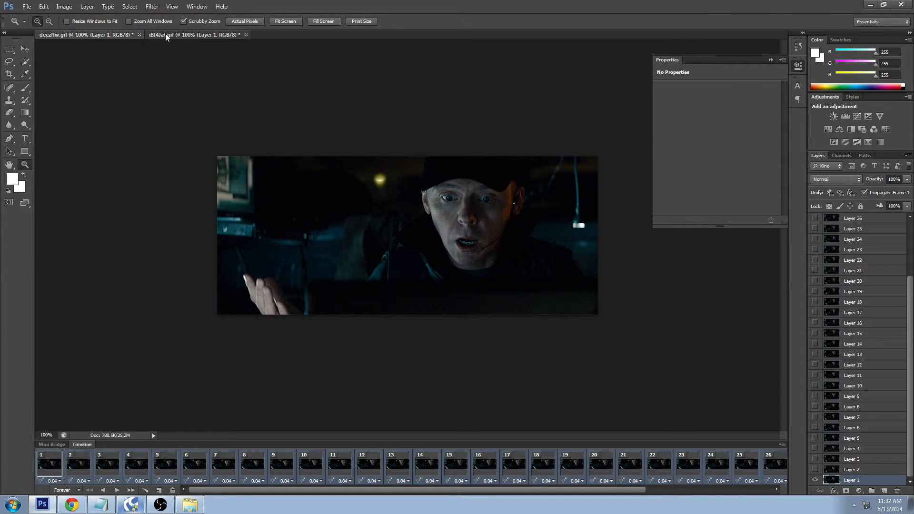
{"action": "left_click", "coordinate": [70, 34]}
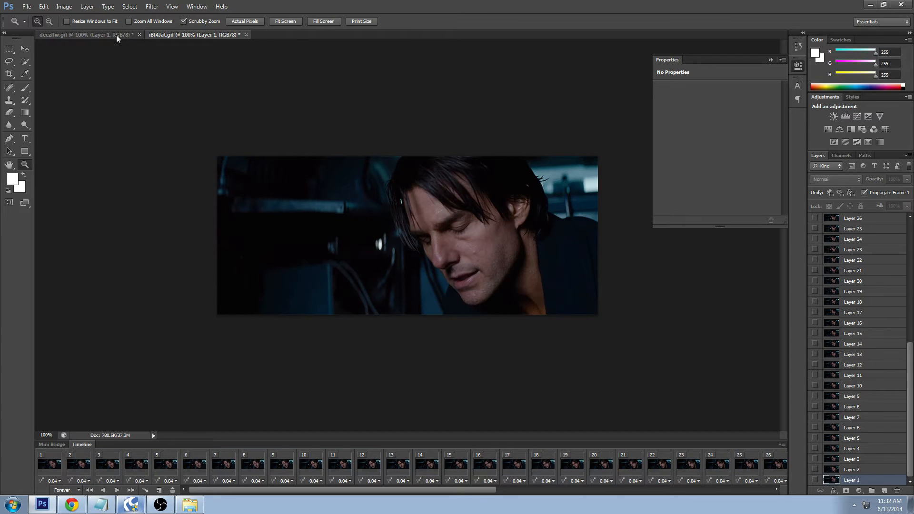
{"action": "left_click", "coordinate": [67, 34]}
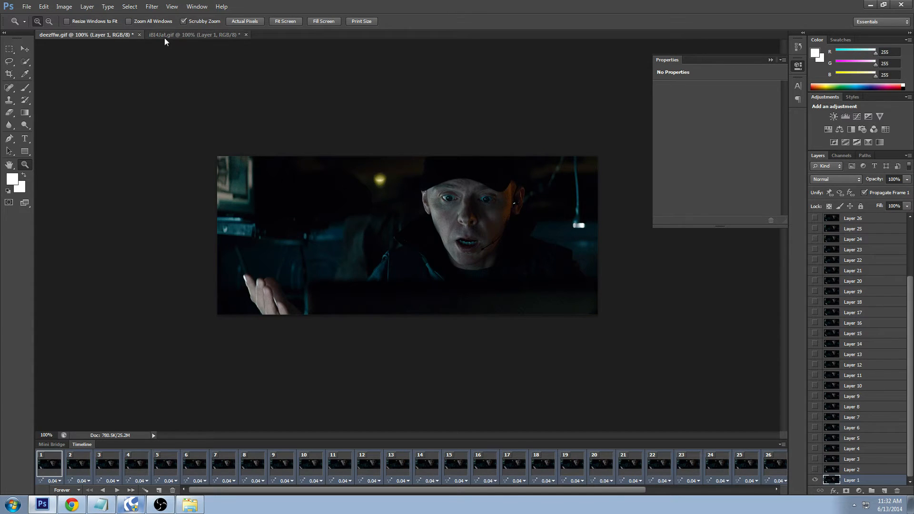
{"action": "left_click", "coordinate": [195, 34]}
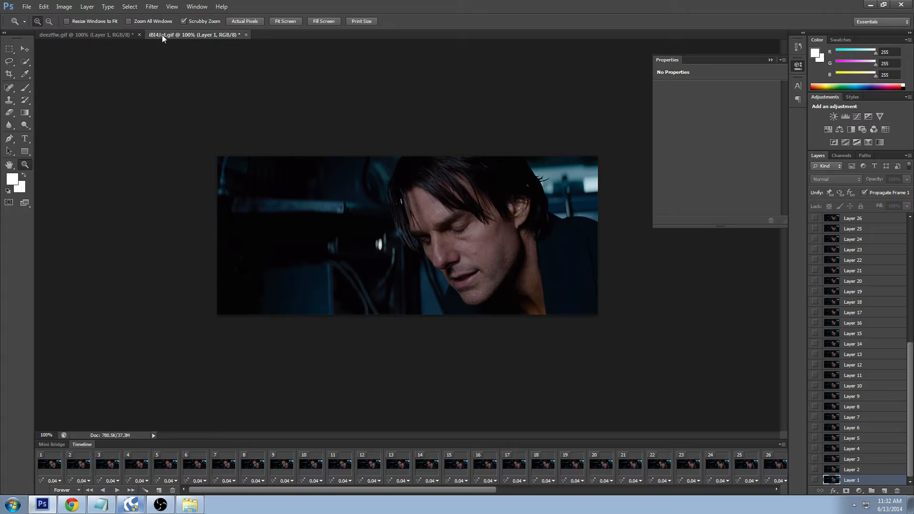
{"action": "mouse_move", "coordinate": [410, 249]}
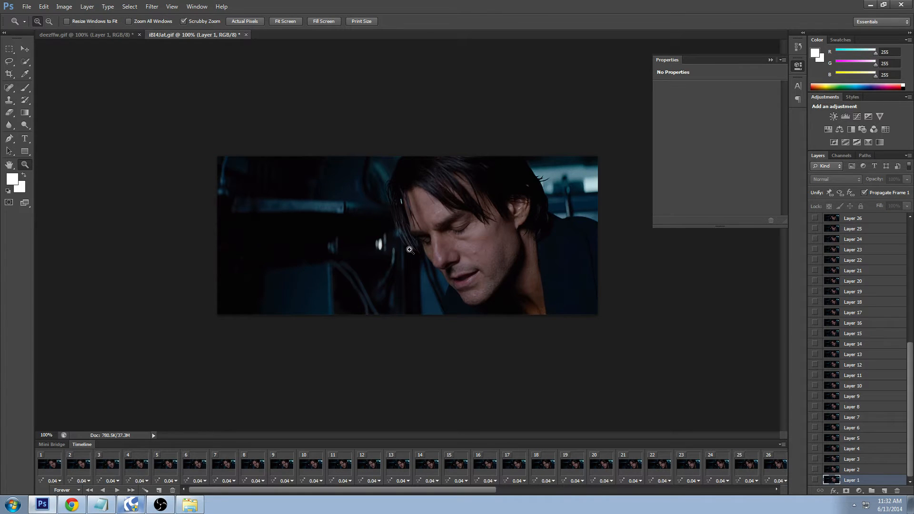
{"action": "scroll", "scroll_direction": "right", "scroll_amount": 3}
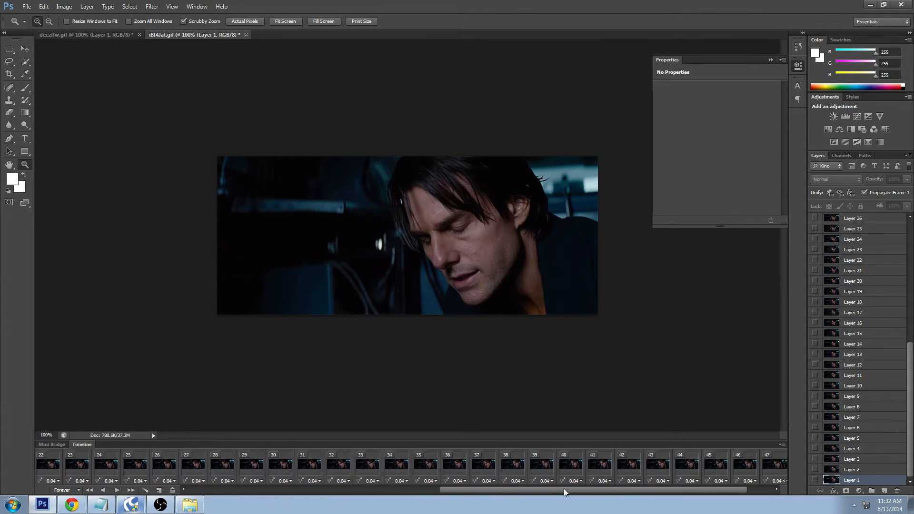
{"action": "scroll", "scroll_direction": "left", "scroll_amount": 3}
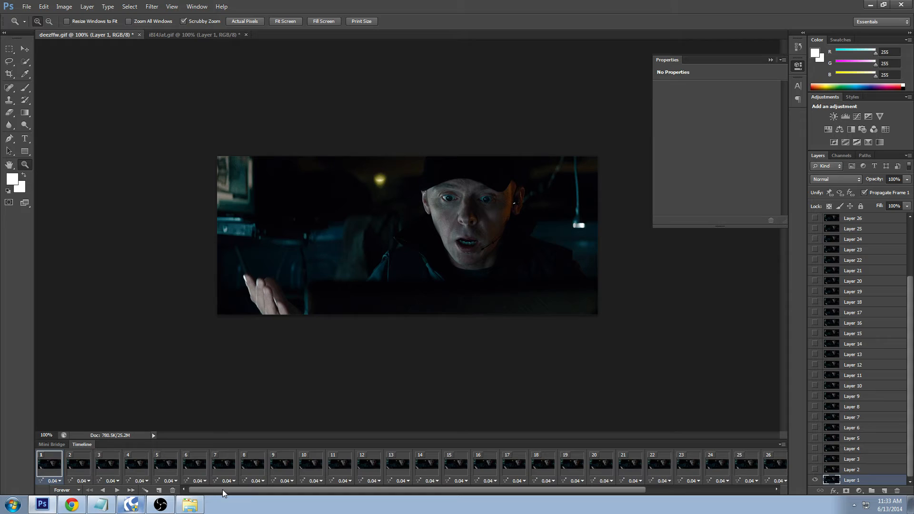
Step: Select the cap-wearing man's frames from frame 1 to the last and copy them
{"action": "left_click", "coordinate": [49, 467]}
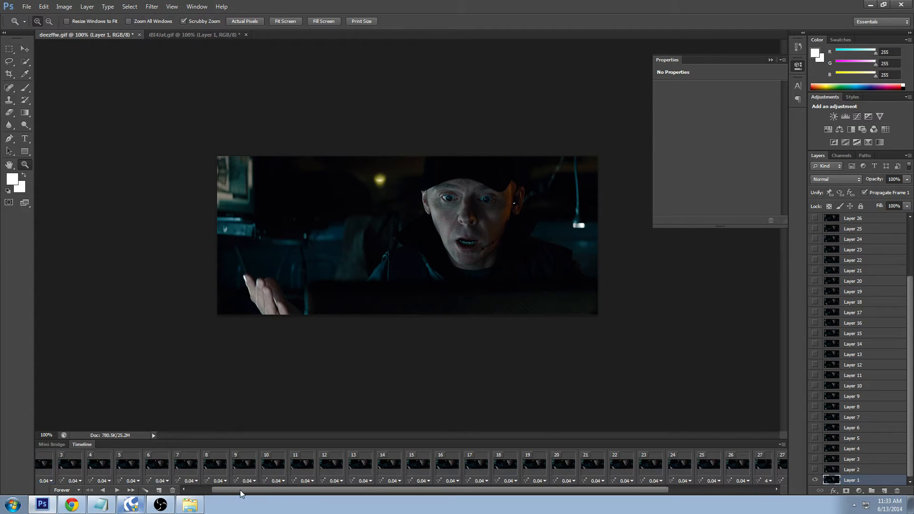
{"action": "scroll", "scroll_direction": "right", "scroll_amount": 3}
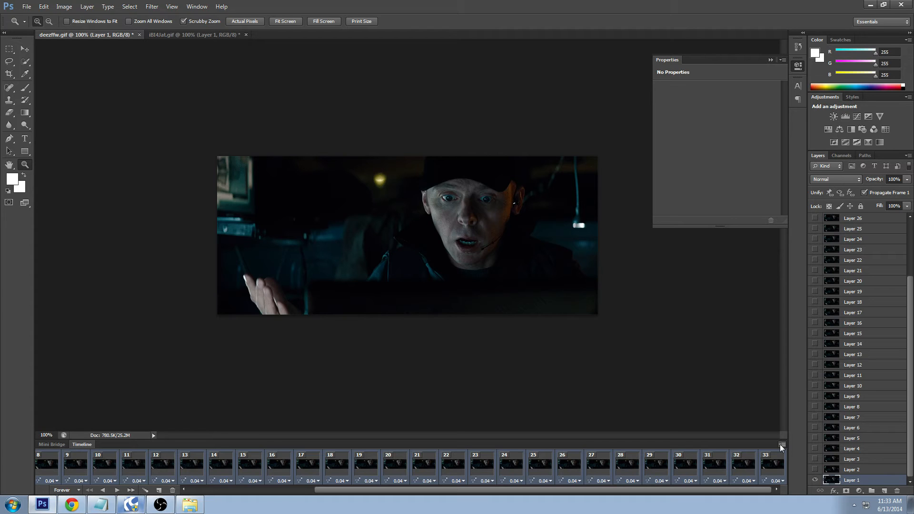
{"action": "left_click", "coordinate": [782, 446]}
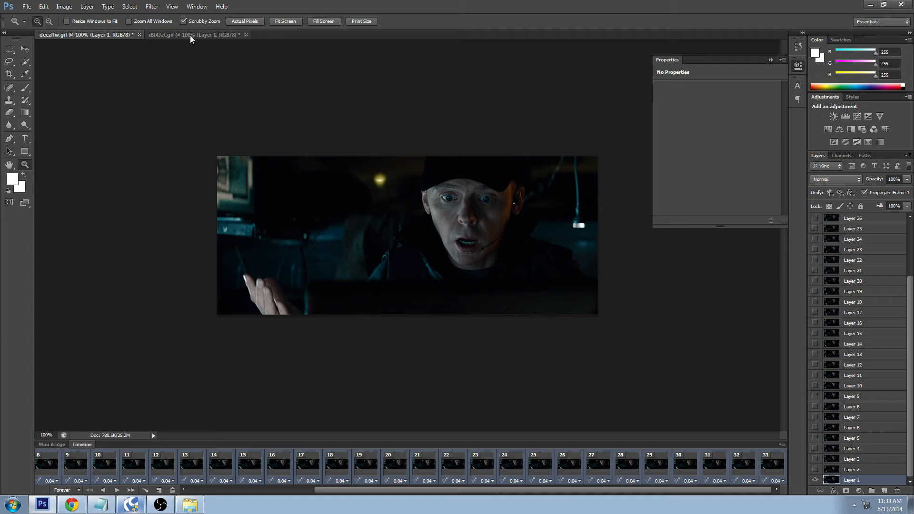
Step: Bring i8l4iat.gif forward and scroll its timeline to the final frame, 49
{"action": "left_click", "coordinate": [193, 34]}
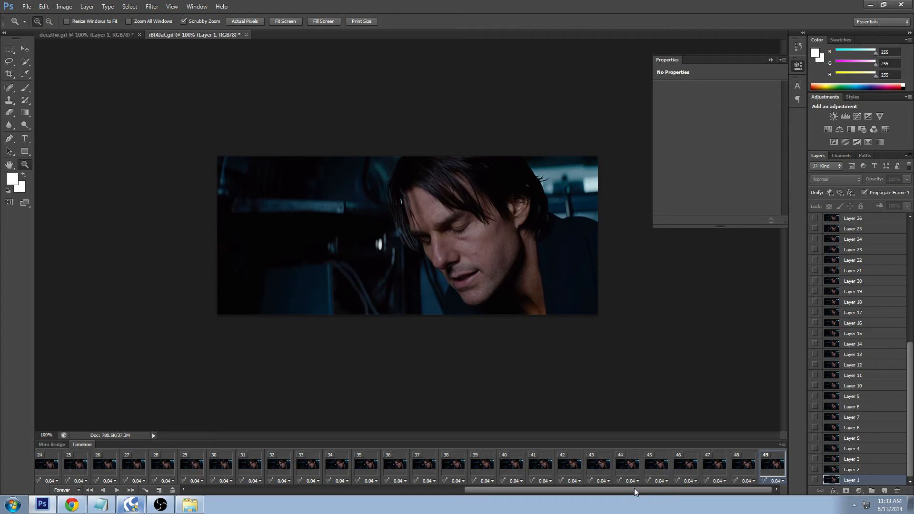
{"action": "mouse_move", "coordinate": [740, 494]}
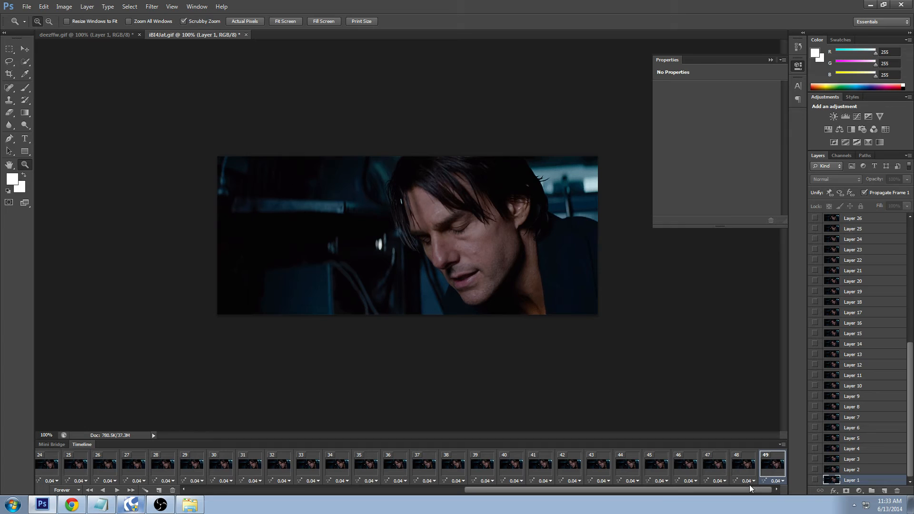
{"action": "scroll", "scroll_direction": "left", "scroll_amount": 3}
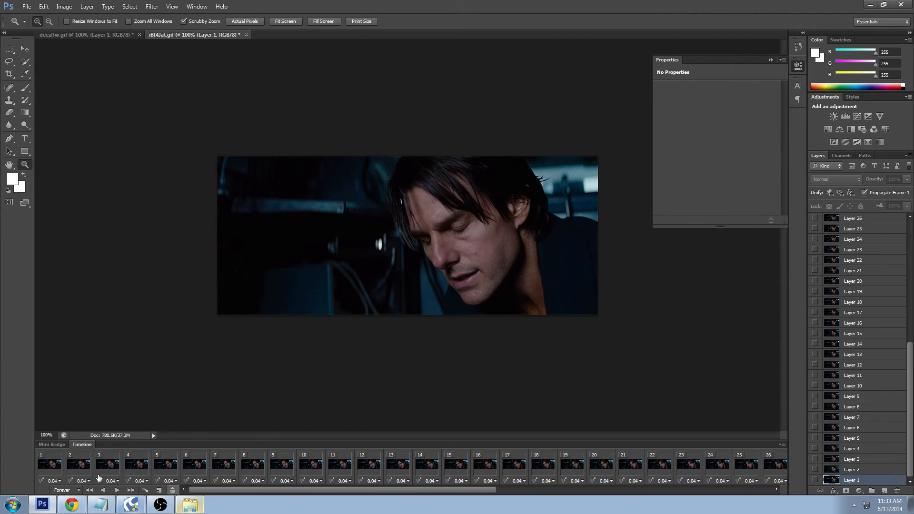
{"action": "mouse_move", "coordinate": [286, 499]}
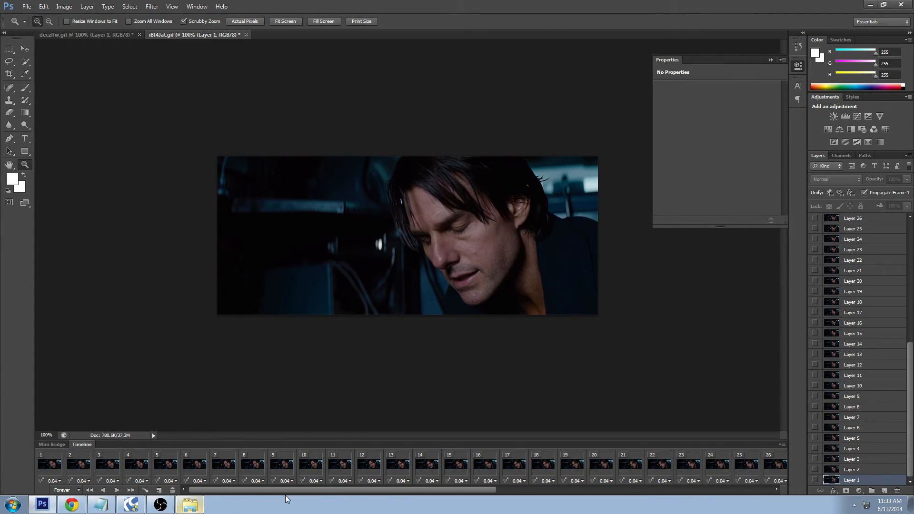
{"action": "scroll", "scroll_direction": "right", "scroll_amount": 3}
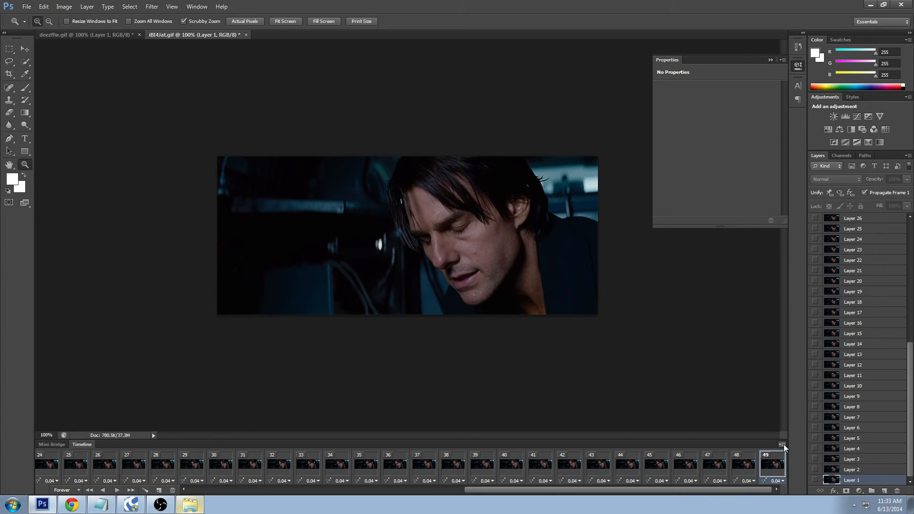
Step: Paste the copied frames after the selected frame 49, continuing from frame 50
{"action": "left_click", "coordinate": [782, 445]}
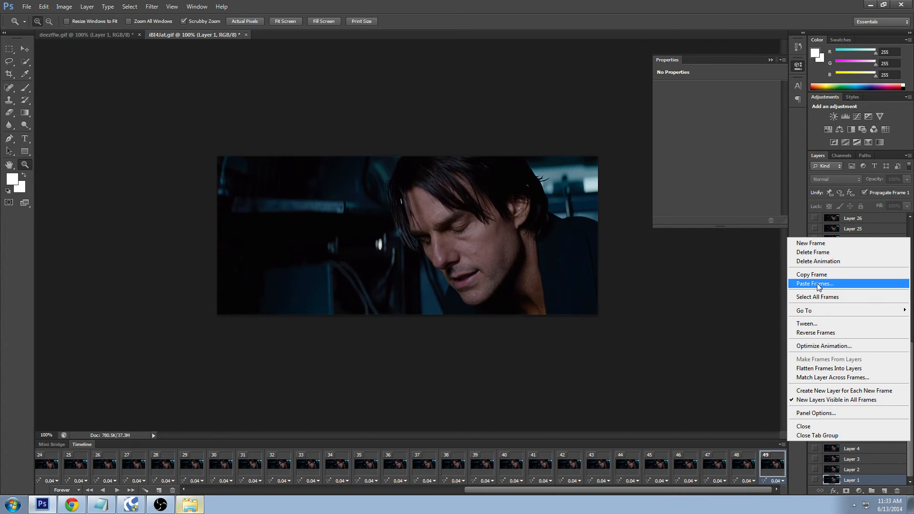
{"action": "left_click", "coordinate": [814, 284]}
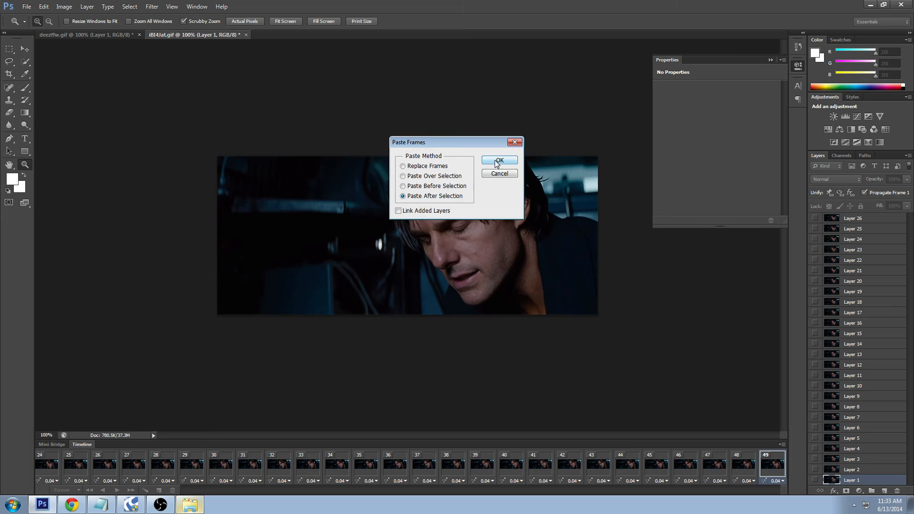
{"action": "left_click", "coordinate": [499, 160]}
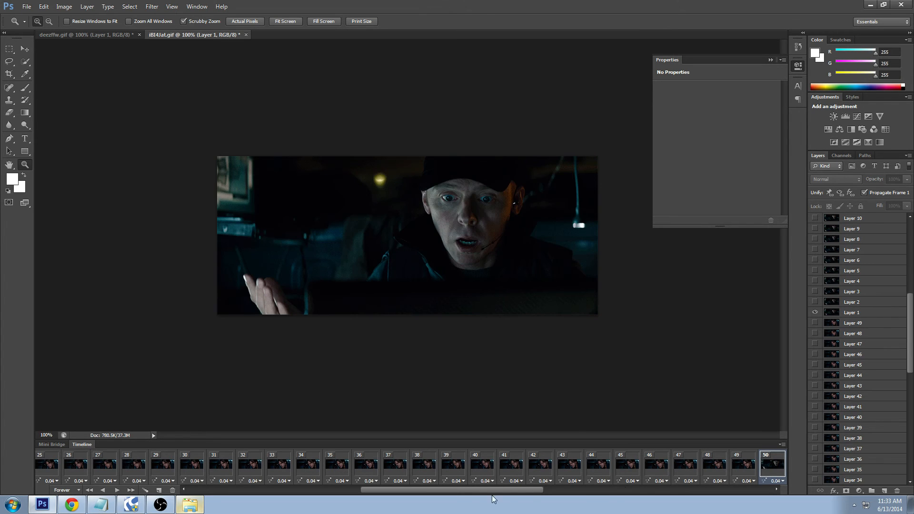
{"action": "scroll", "scroll_direction": "right", "scroll_amount": 3}
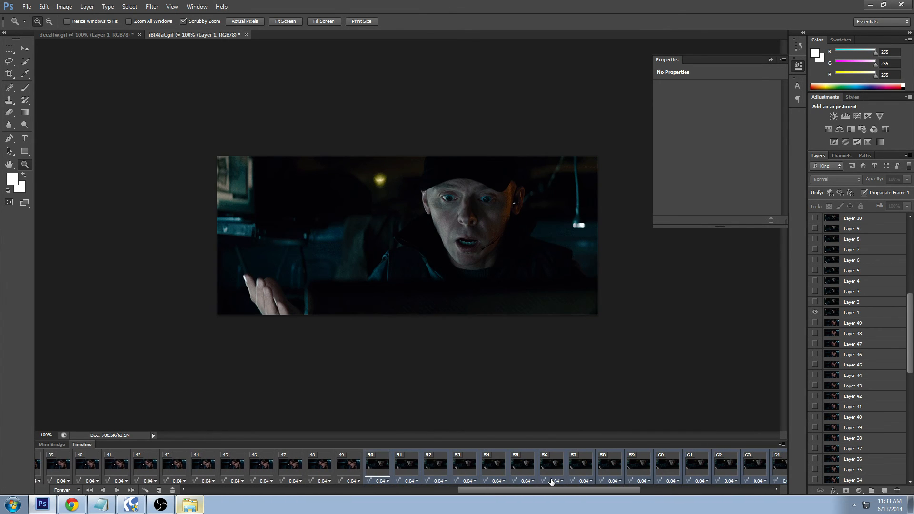
{"action": "scroll", "scroll_direction": "right", "scroll_amount": 3}
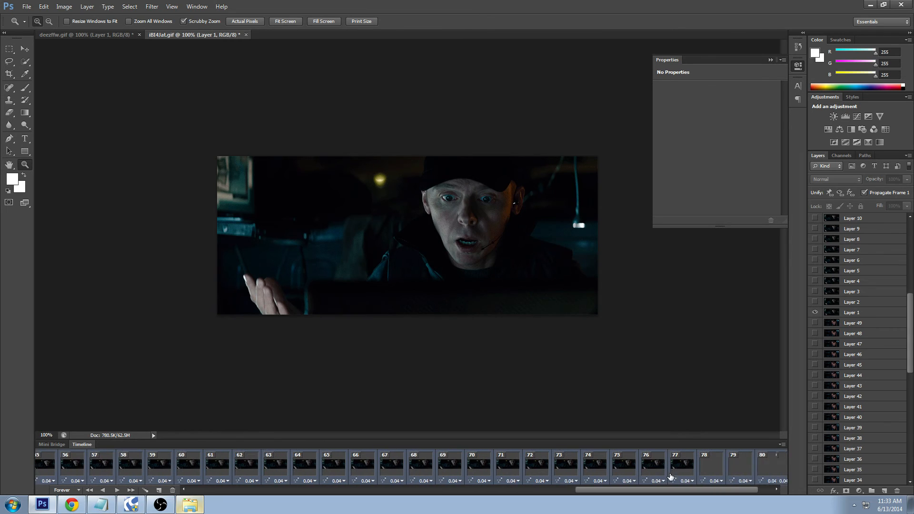
{"action": "scroll", "scroll_direction": "right", "scroll_amount": 3}
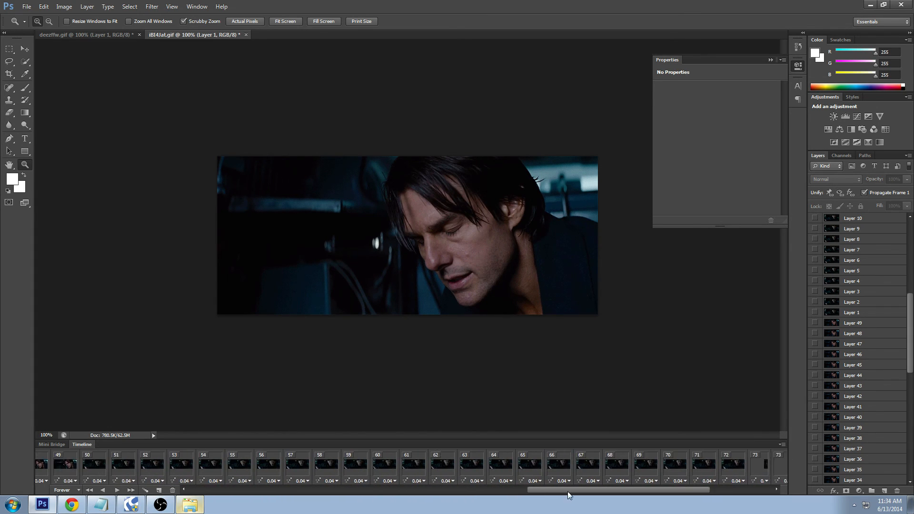
{"action": "scroll", "scroll_direction": "left", "scroll_amount": 3}
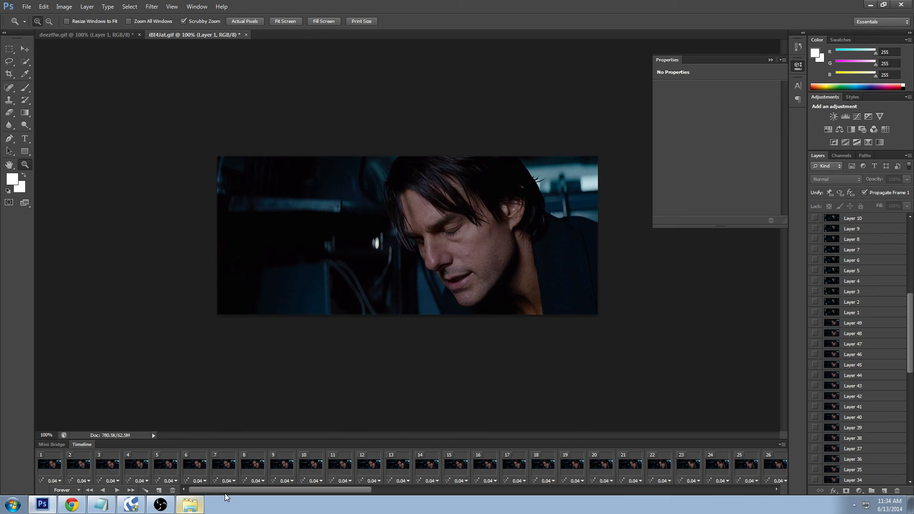
{"action": "mouse_move", "coordinate": [330, 423]}
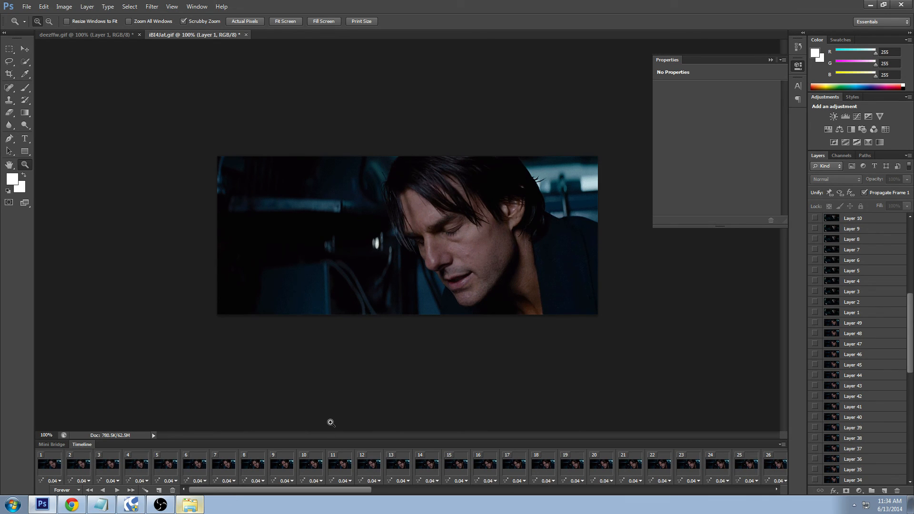